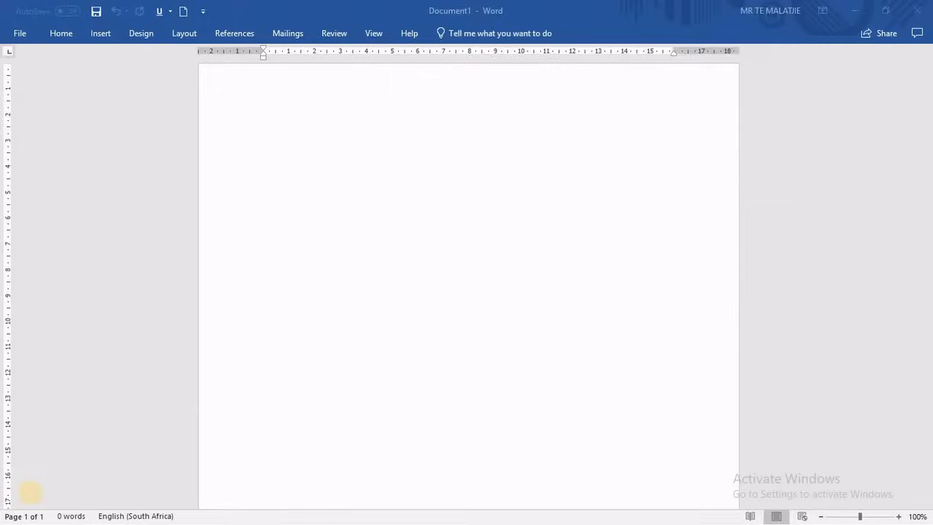
pyautogui.moveTo(32, 497)
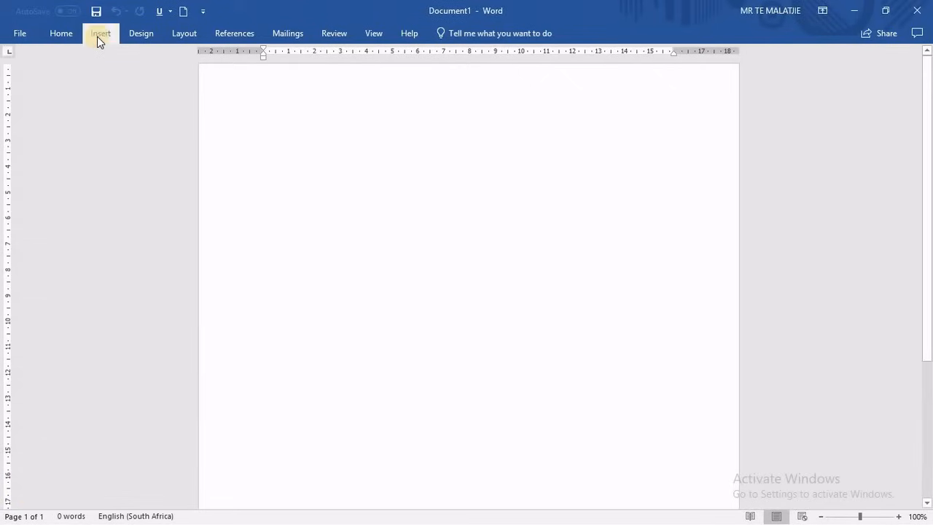
# Draw a rounded rectangle at page centre and label it ACCOUNTING.
pyautogui.click(99, 33)
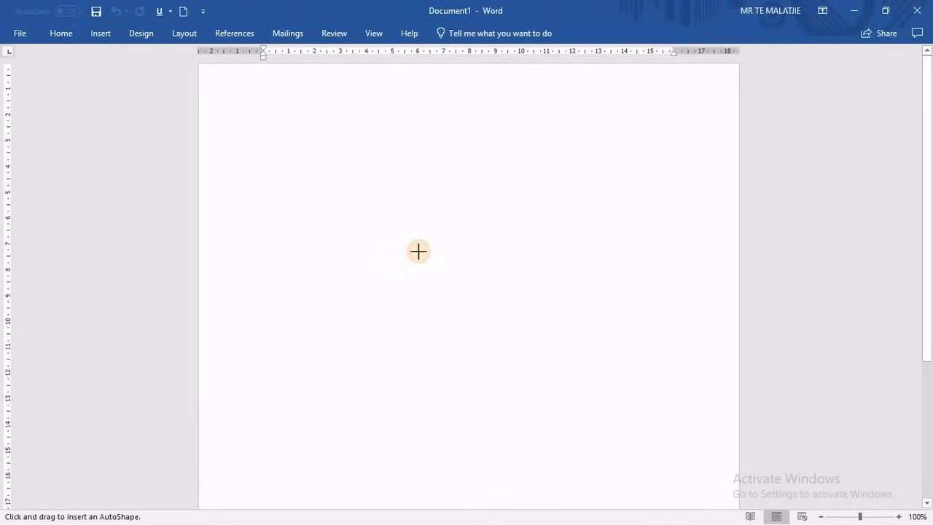
pyautogui.moveTo(411, 242); pyautogui.dragTo(516, 283)
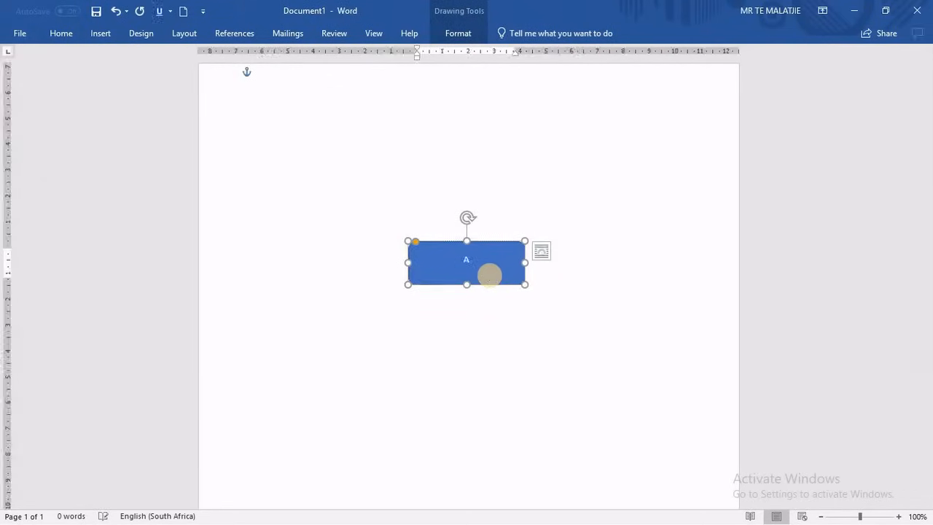
pyautogui.write('ACCOUNT')
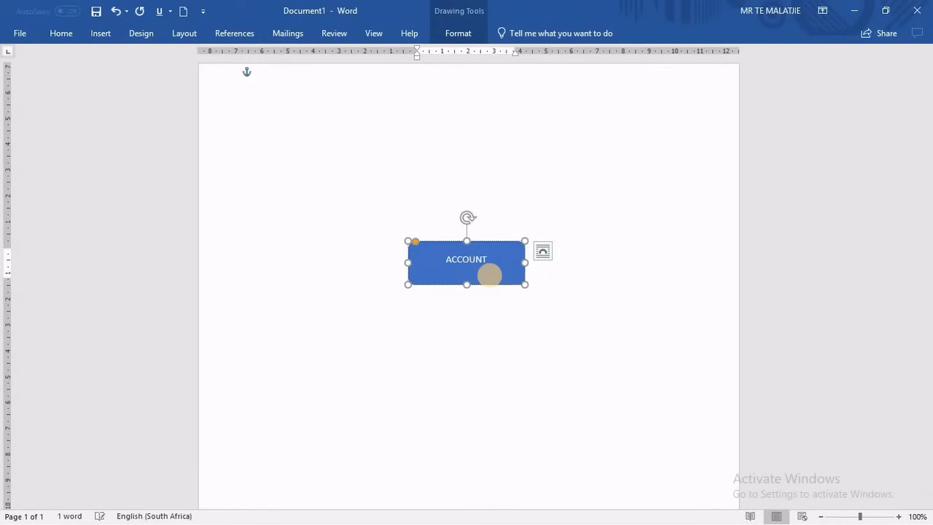
pyautogui.write('ING')
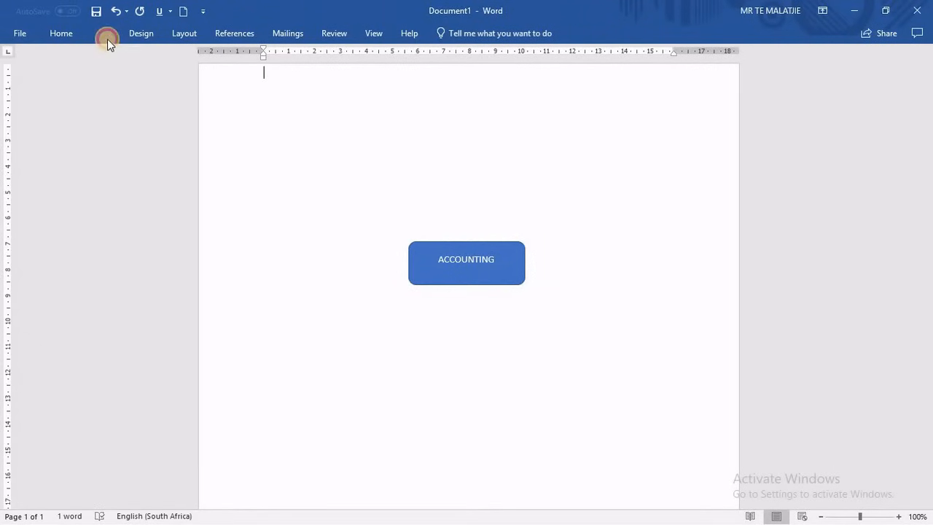
# Draw an oval at upper left and copy it to the upper right and below the box.
pyautogui.click(99, 34)
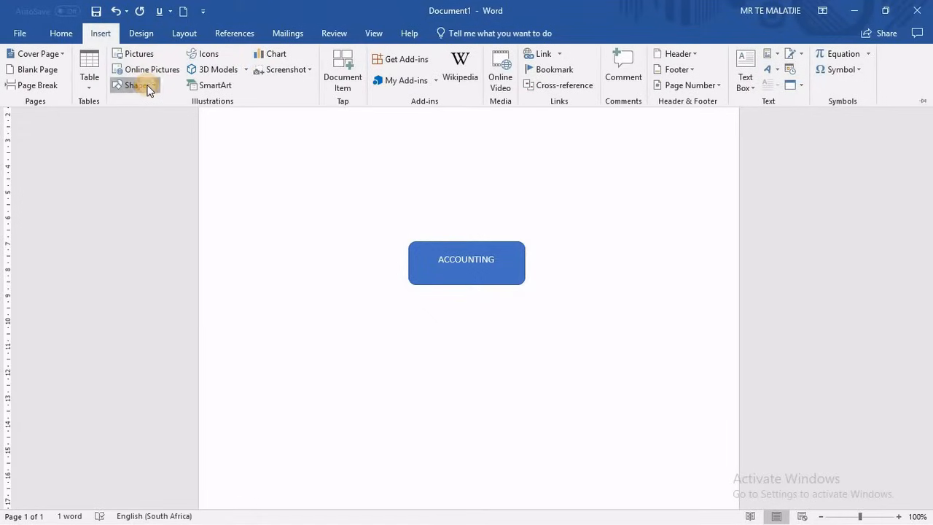
pyautogui.click(137, 85)
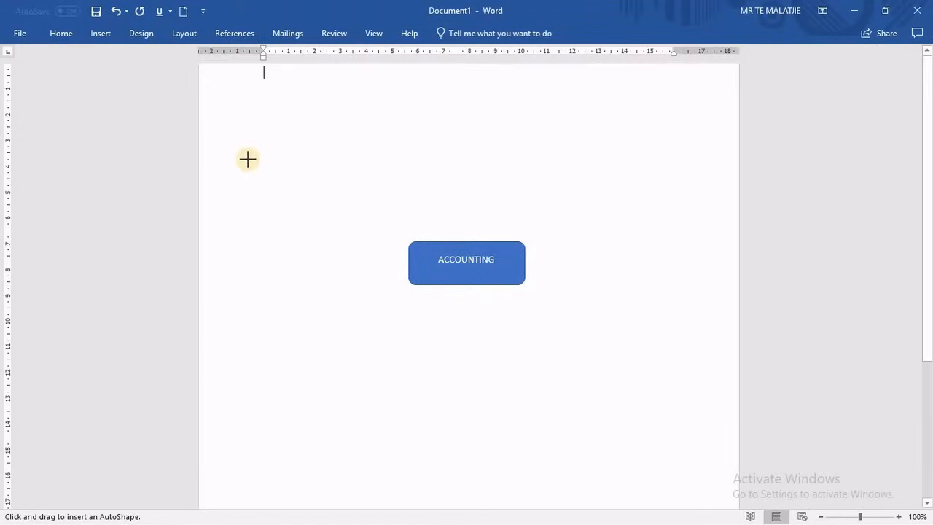
pyautogui.moveTo(269, 146); pyautogui.dragTo(330, 159)
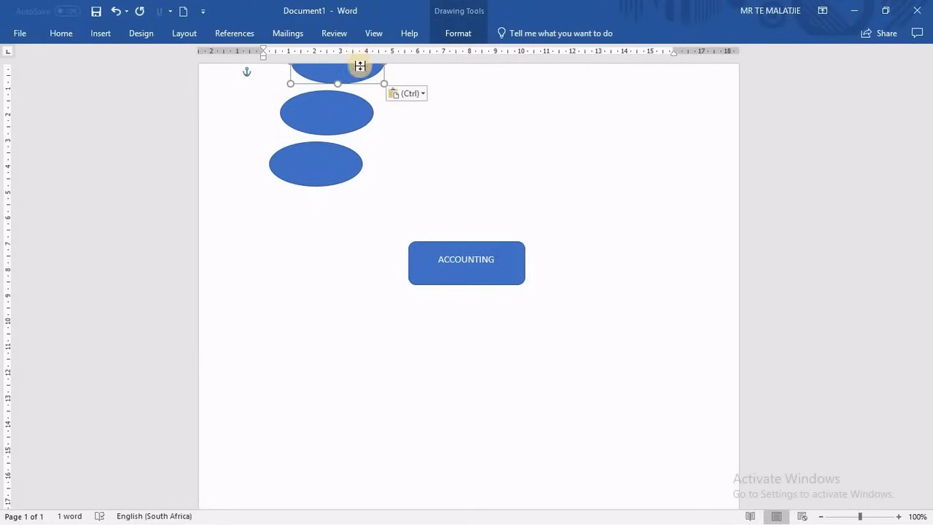
pyautogui.moveTo(357, 66); pyautogui.dragTo(673, 116)
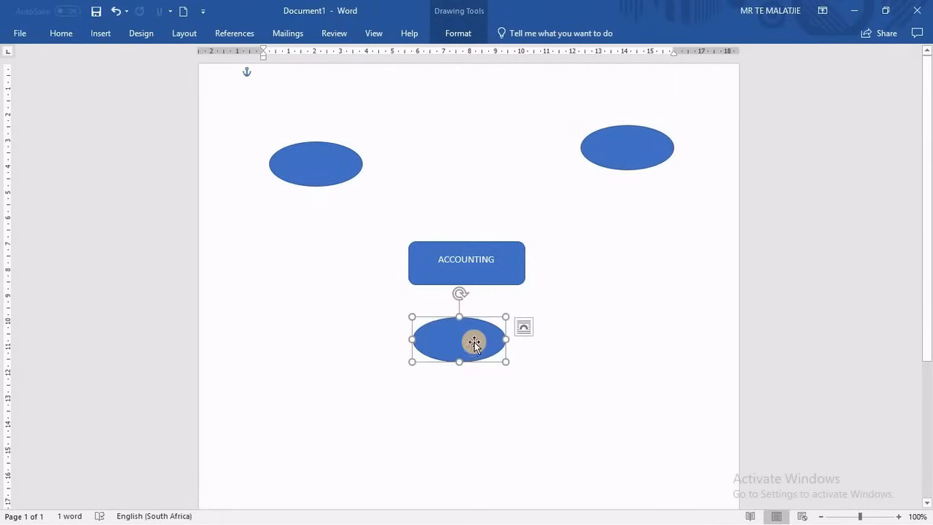
pyautogui.moveTo(472, 341); pyautogui.dragTo(484, 420)
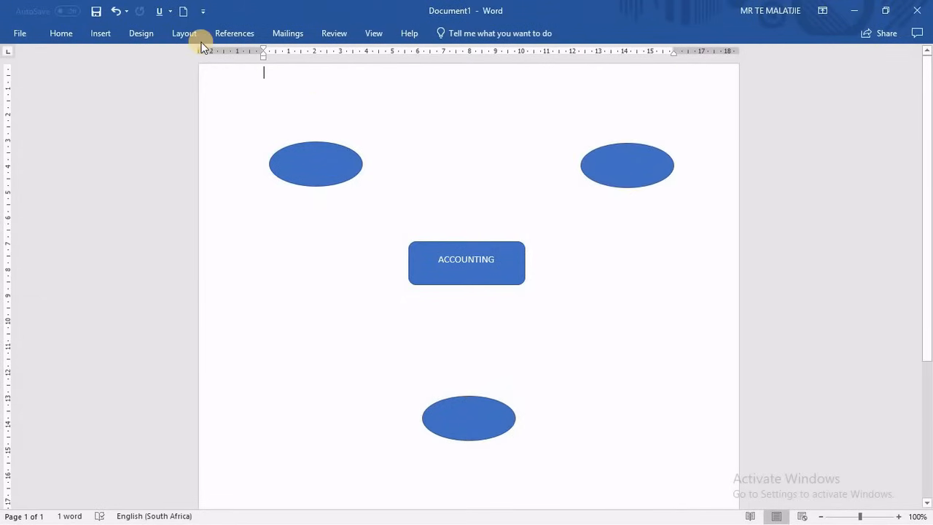
pyautogui.click(315, 163)
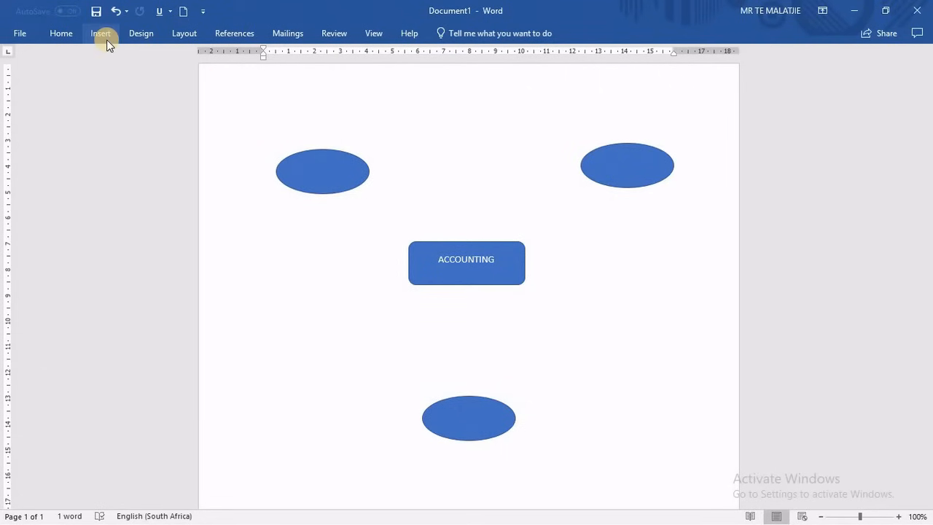
# Draw arrows from the ACCOUNTING box to the upper right and bottom ovals.
pyautogui.click(99, 32)
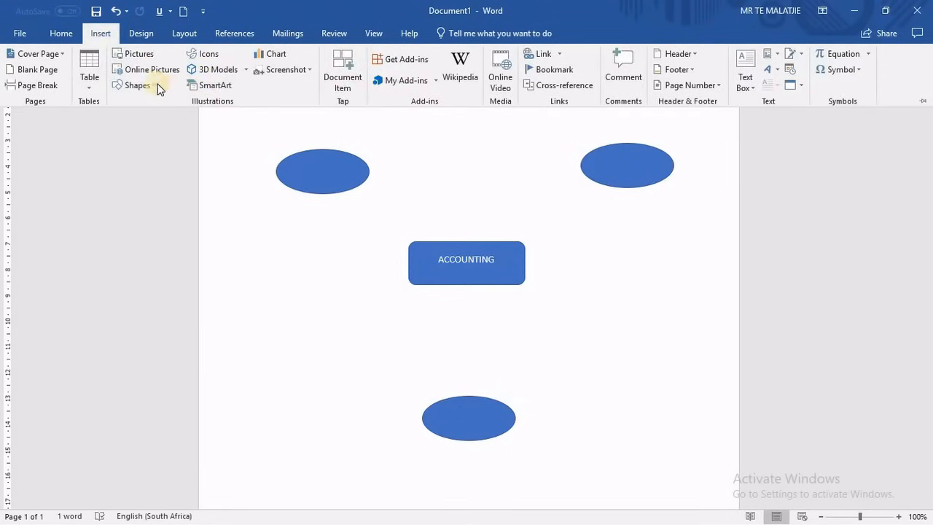
pyautogui.click(137, 84)
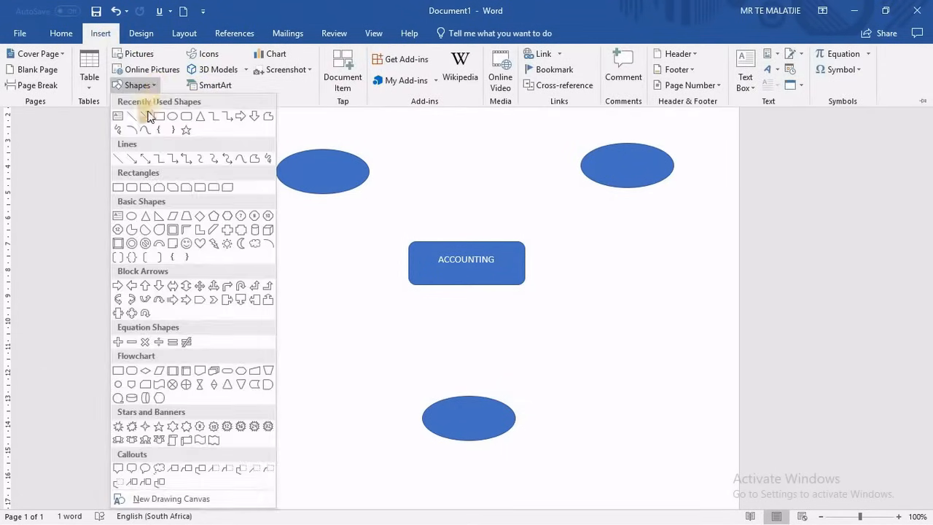
pyautogui.click(146, 117)
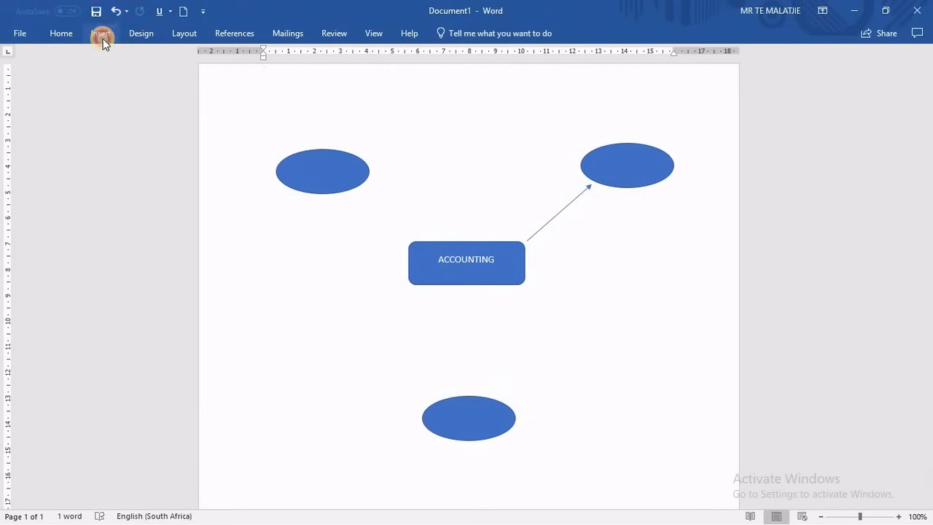
pyautogui.click(134, 85)
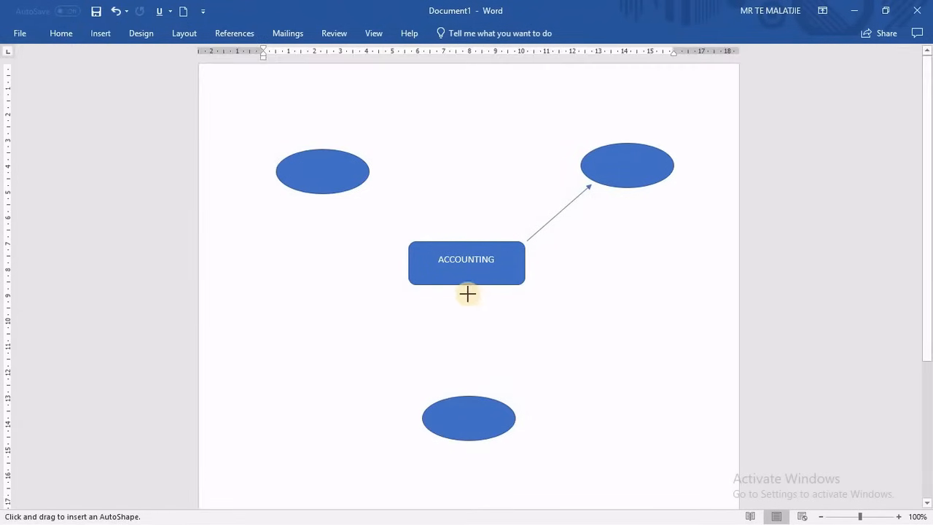
pyautogui.moveTo(466, 295); pyautogui.dragTo(466, 385)
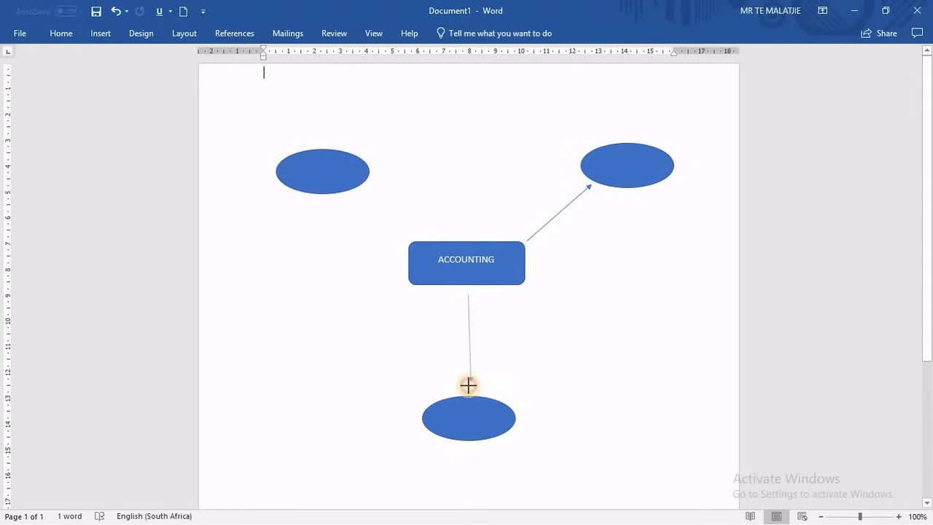
pyautogui.click(466, 382)
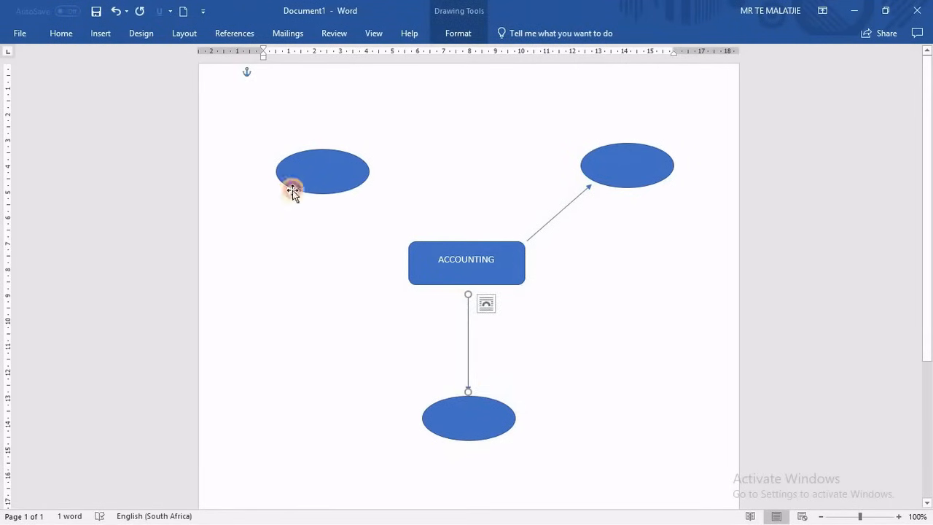
# Draw the third arrow from the box to the upper left oval.
pyautogui.click(100, 33)
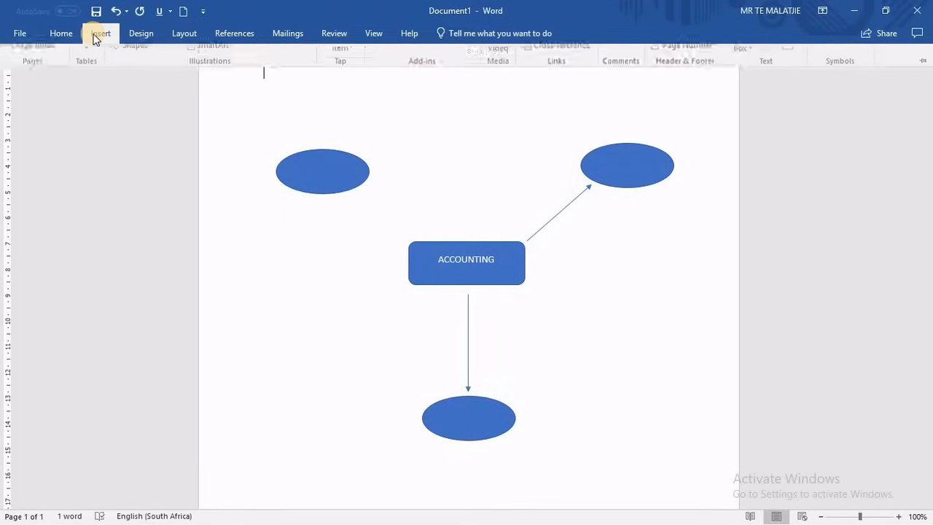
pyautogui.click(137, 84)
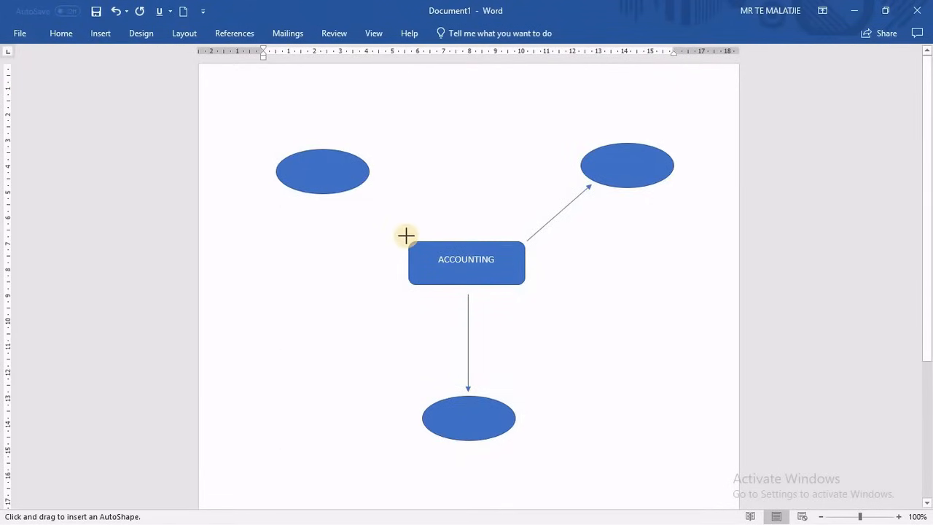
pyautogui.moveTo(415, 245); pyautogui.dragTo(372, 197)
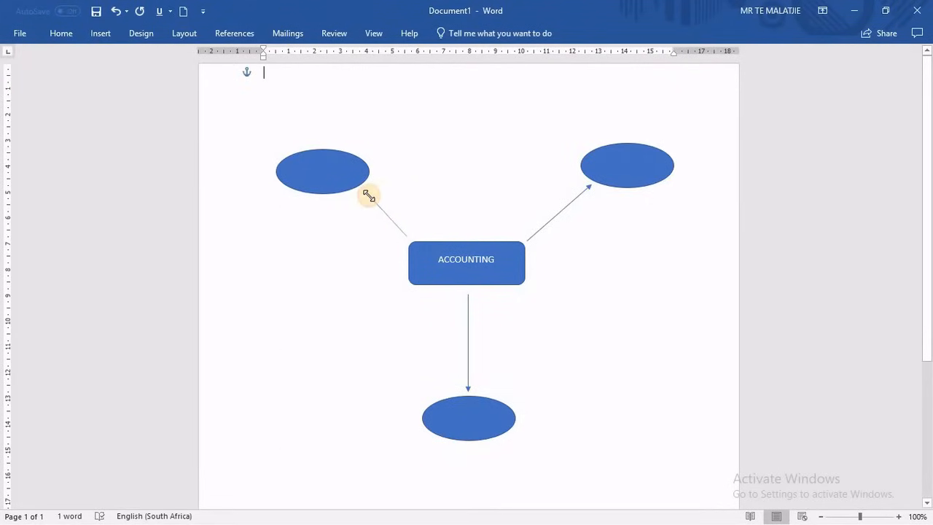
pyautogui.click(322, 161)
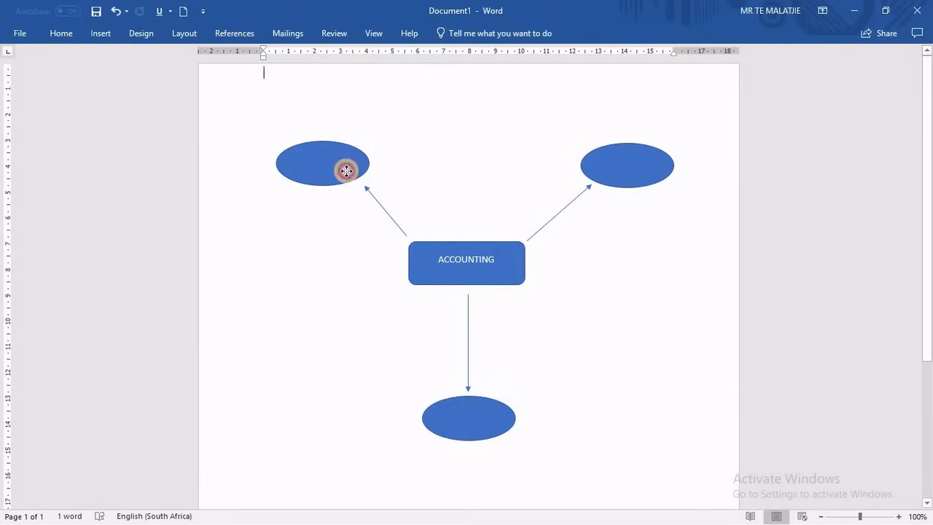
# Label the upper left oval INCOME STATEMENT and the right oval BALANCE SHEET.
pyautogui.click(344, 171)
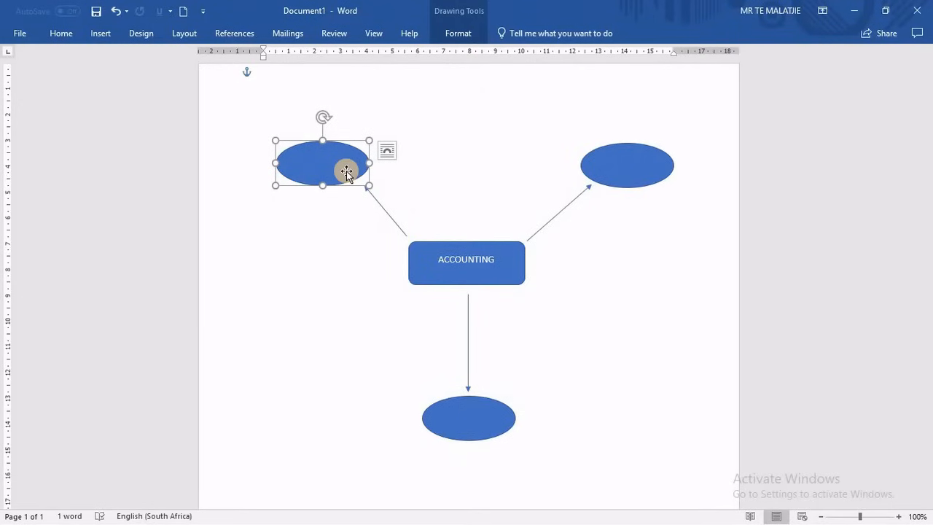
pyautogui.write('INCOME STATEMENT')
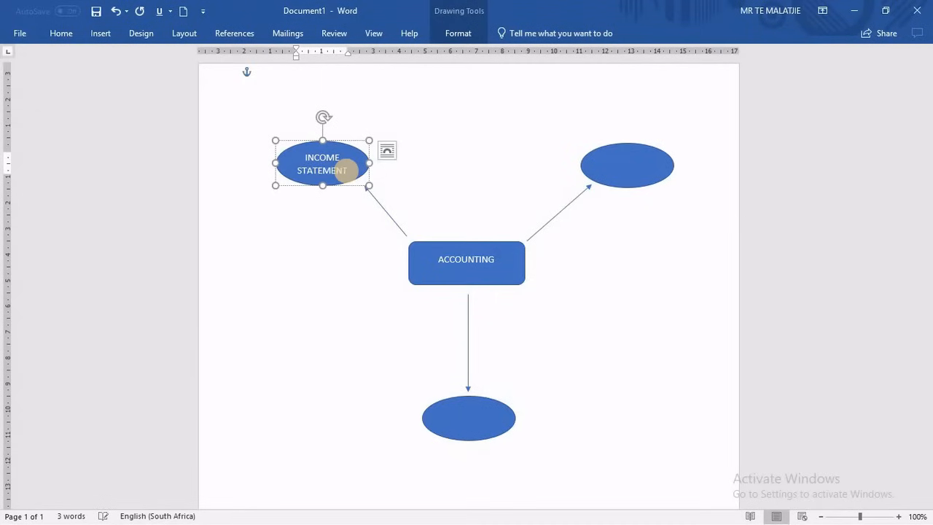
pyautogui.click(640, 163)
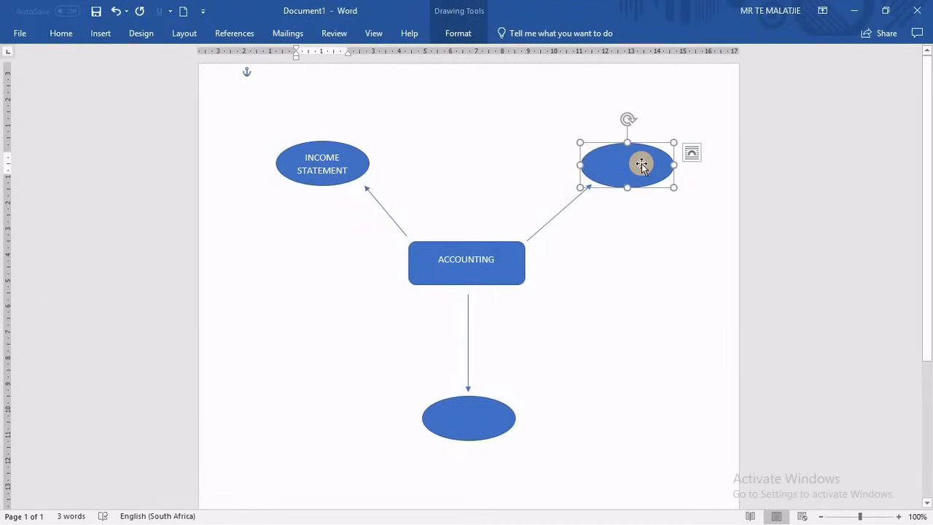
pyautogui.write('BALANCE SHEET')
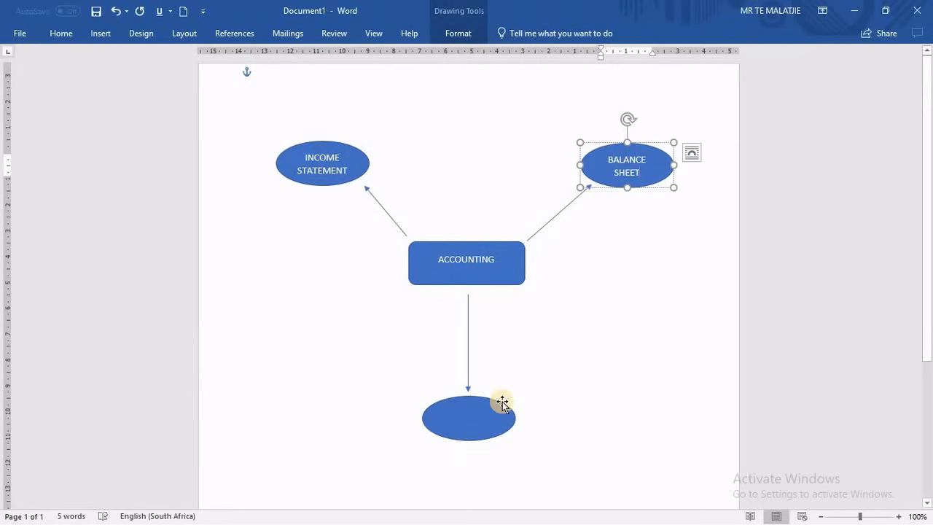
# Label the bottom oval CASH FLOW and deselect the shapes.
pyautogui.click(490, 414)
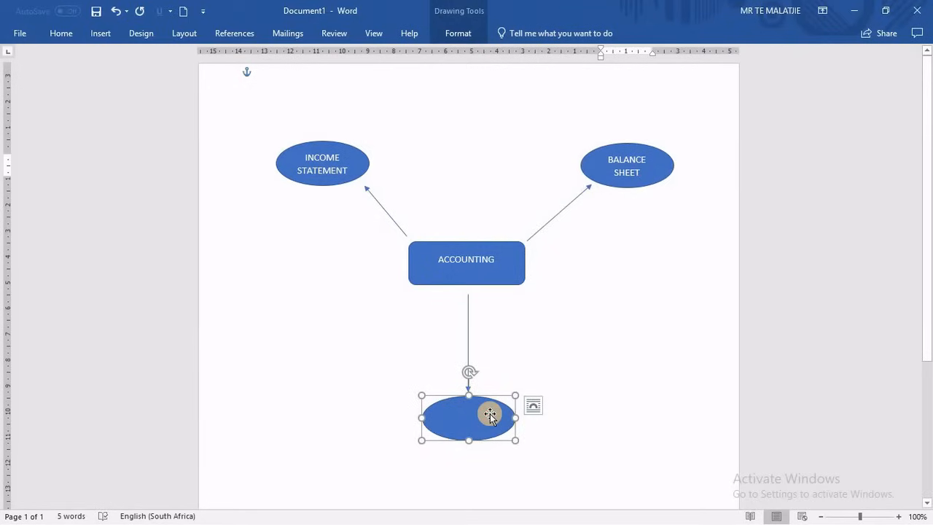
pyautogui.write('CASH')
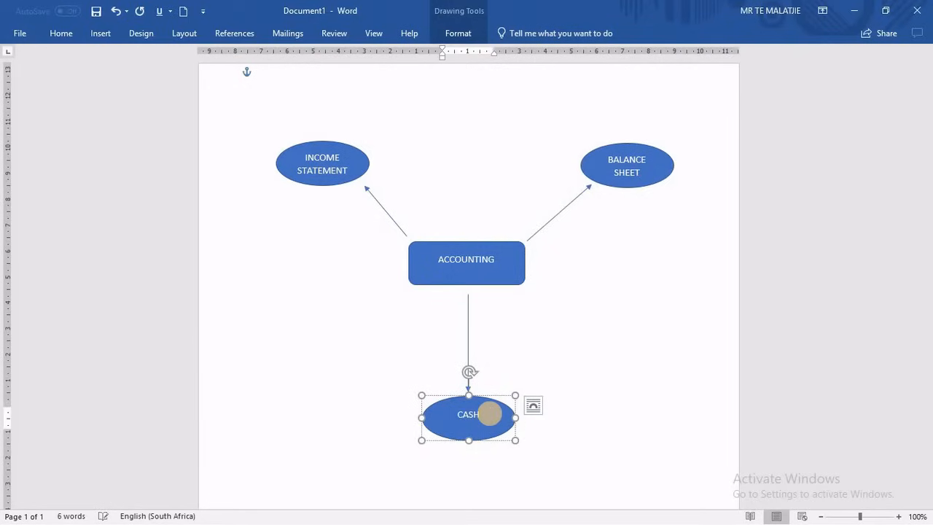
pyautogui.write('FLOW')
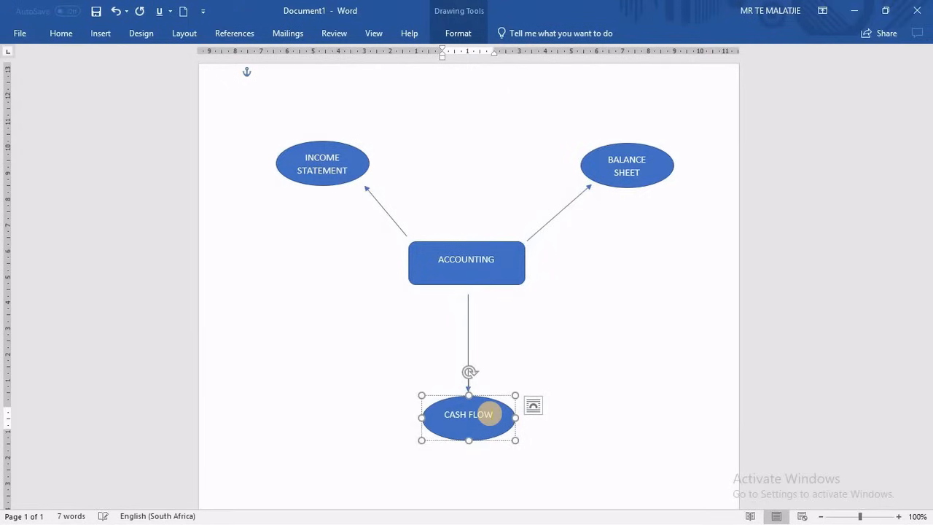
pyautogui.click(472, 302)
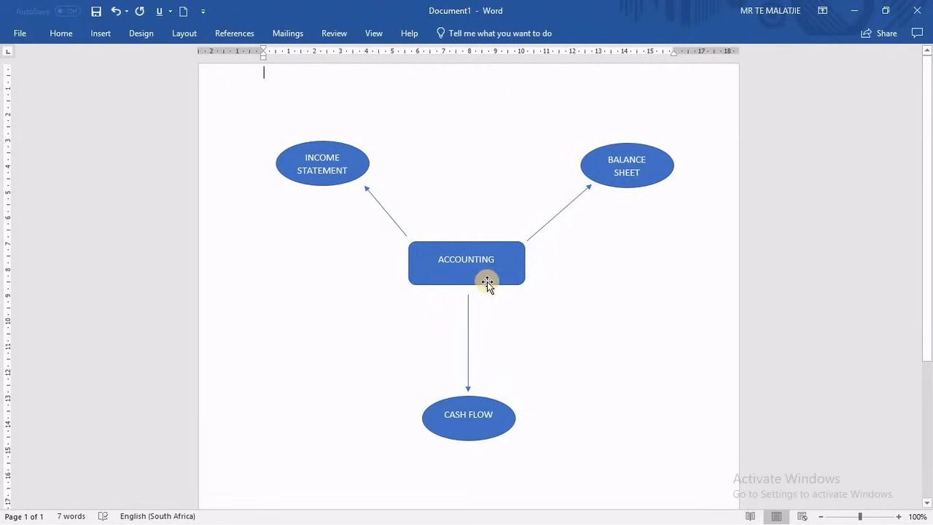
pyautogui.click(466, 261)
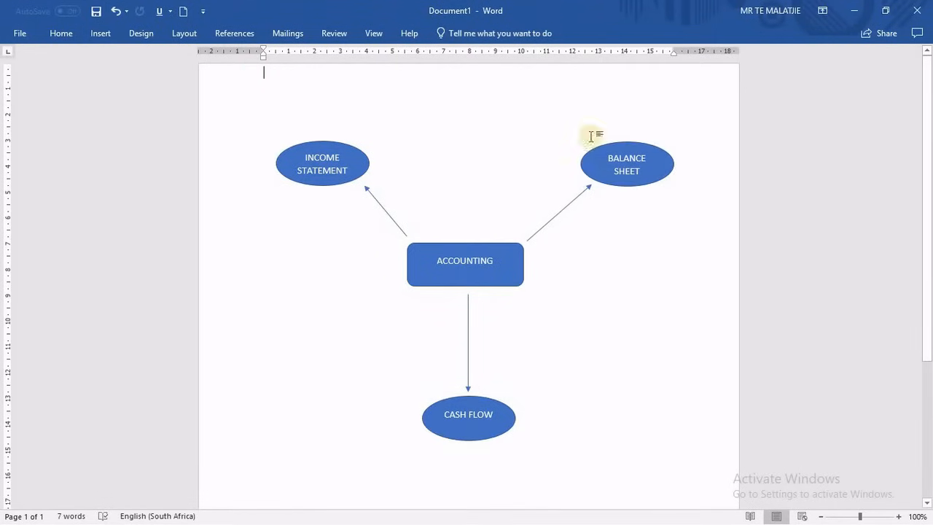
pyautogui.moveTo(546, 338)
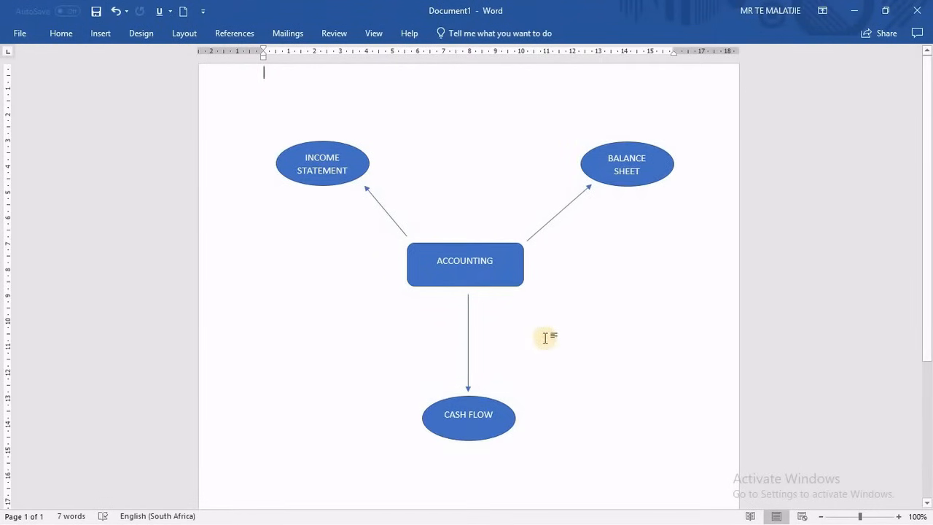
pyautogui.moveTo(414, 219)
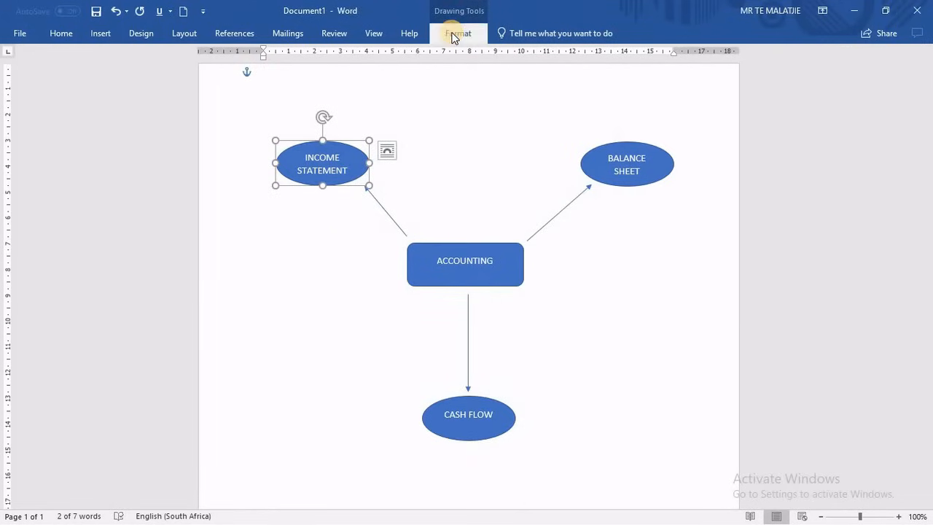
# Select all arrows, ovals and the ACCOUNTING box in the Selection Pane.
pyautogui.click(458, 32)
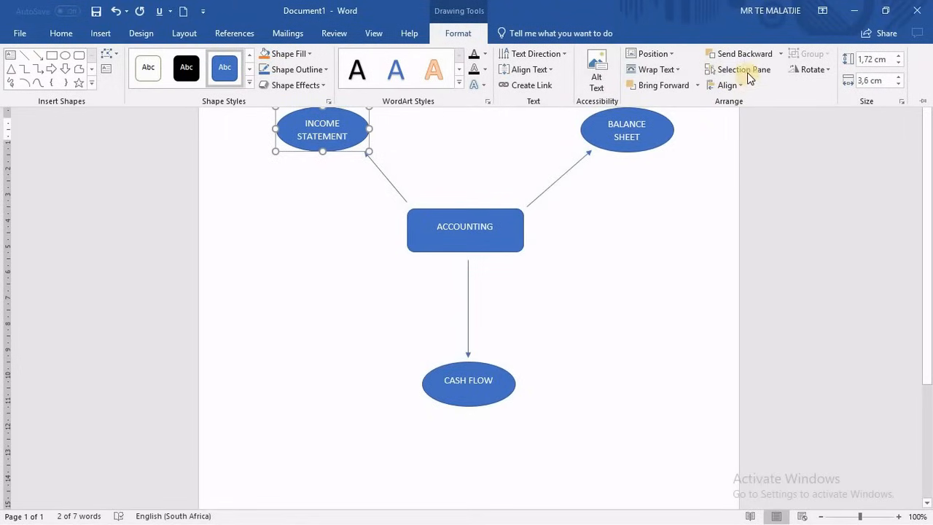
pyautogui.click(741, 70)
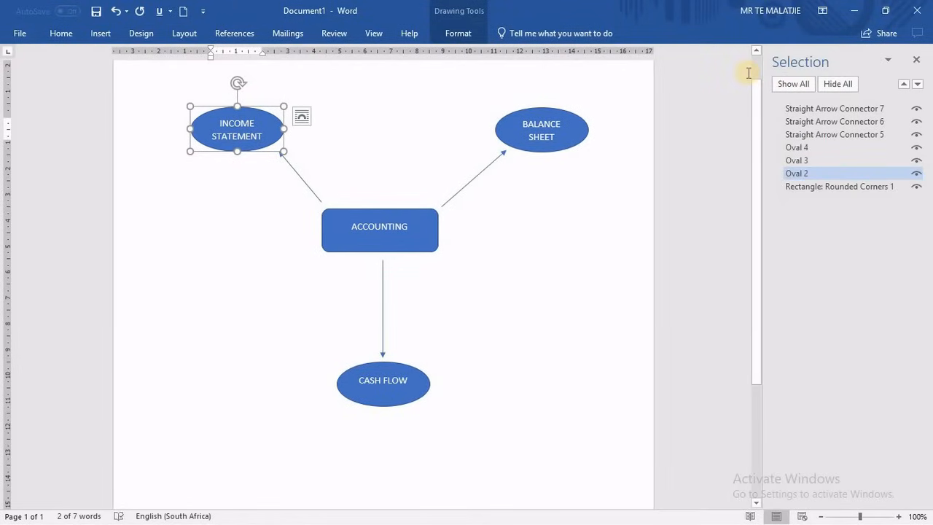
pyautogui.click(833, 107)
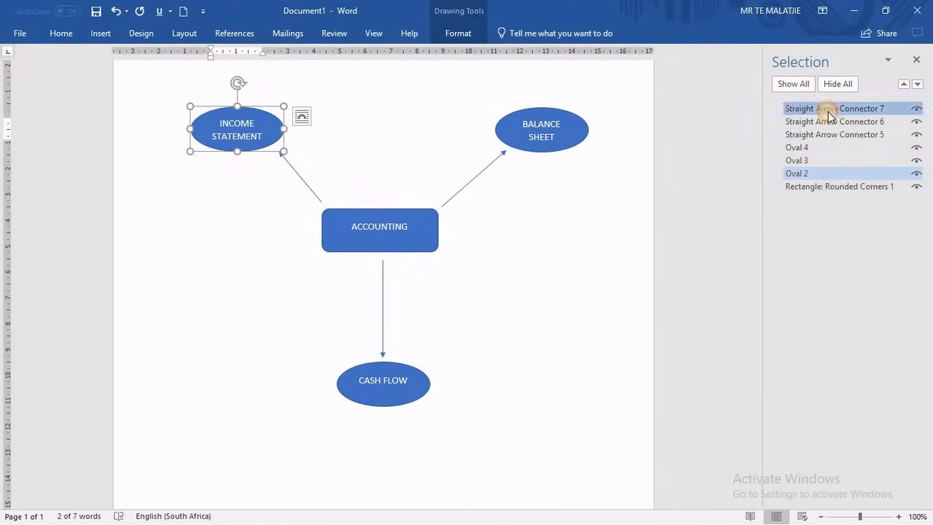
pyautogui.click(834, 107)
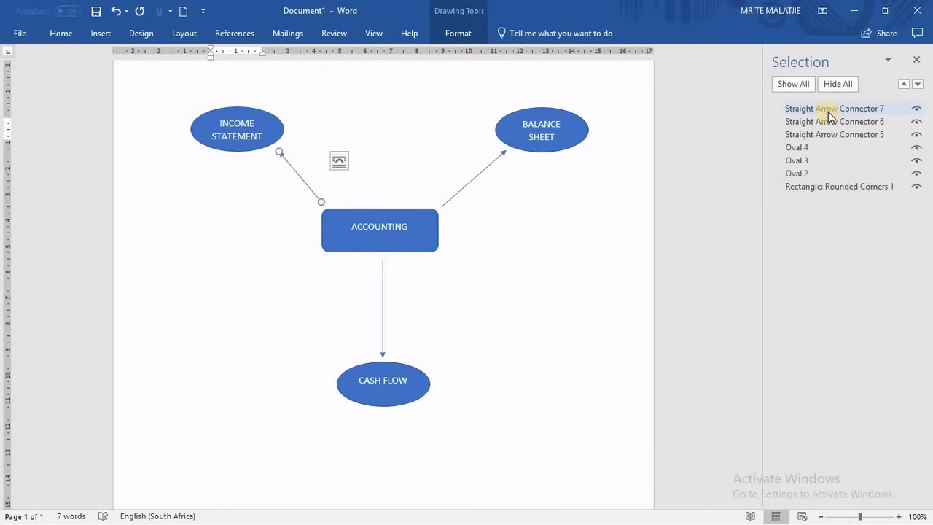
pyautogui.click(834, 121)
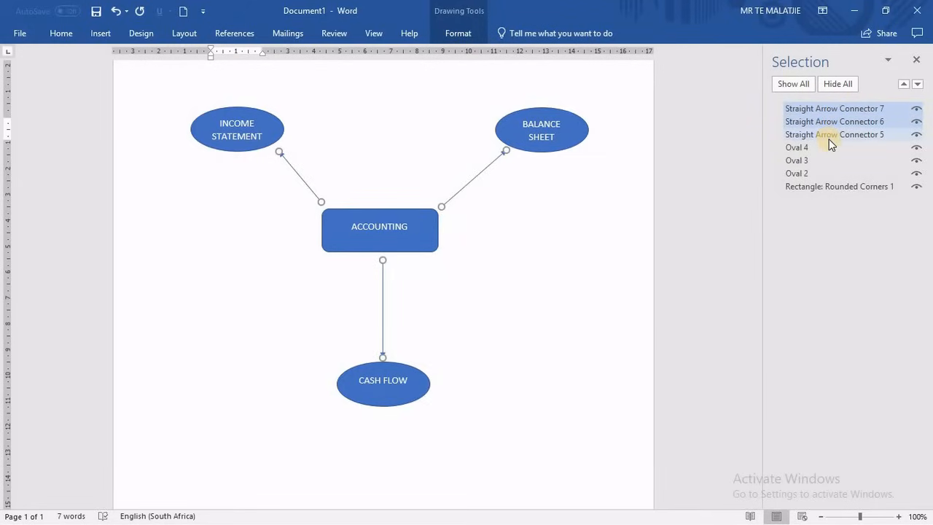
pyautogui.click(796, 147)
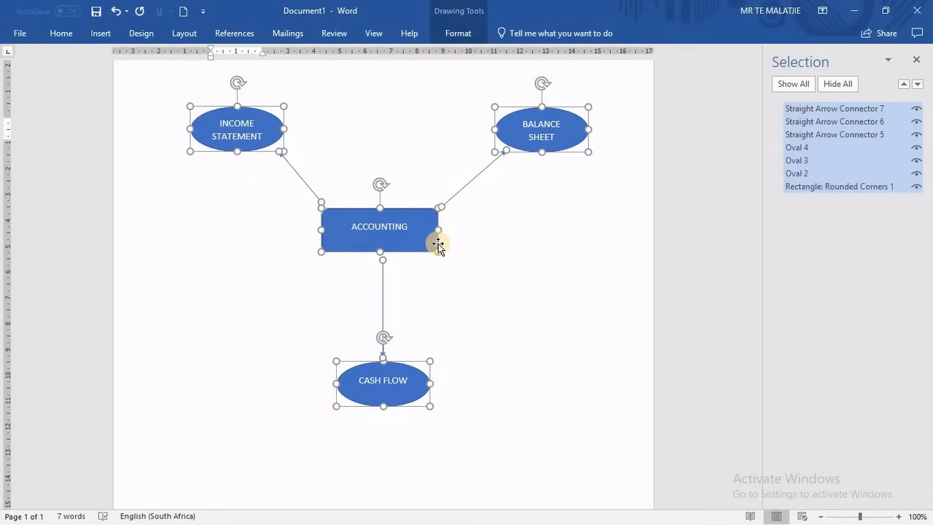
# Group the selected shapes into a single mind-map object.
pyautogui.rightClick(438, 245)
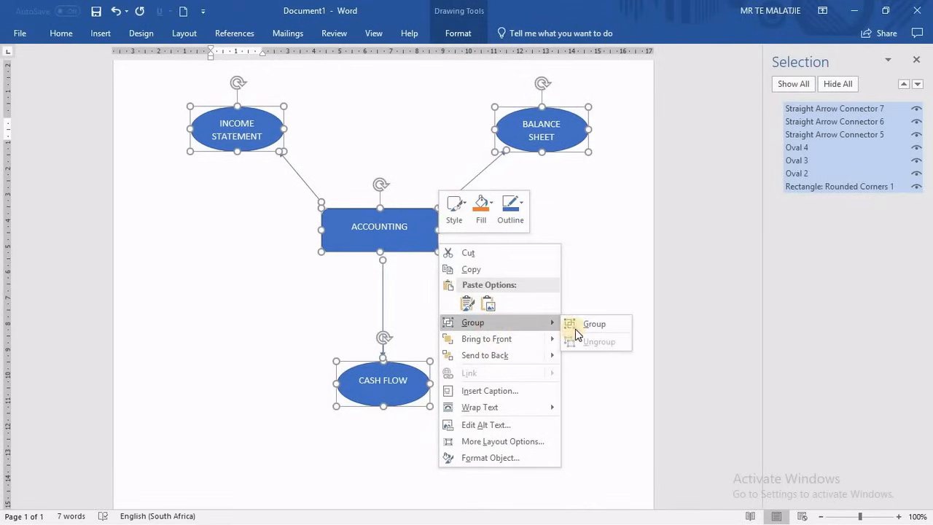
pyautogui.click(593, 324)
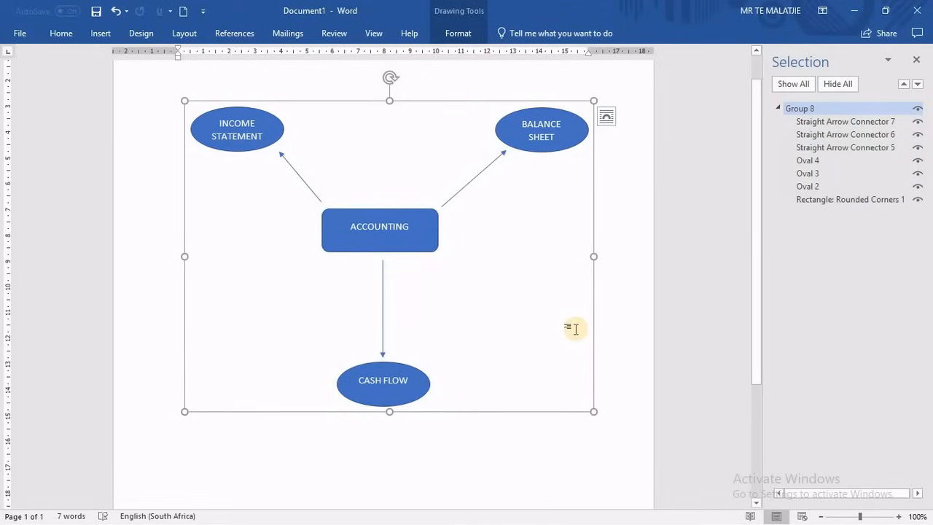
pyautogui.moveTo(621, 400)
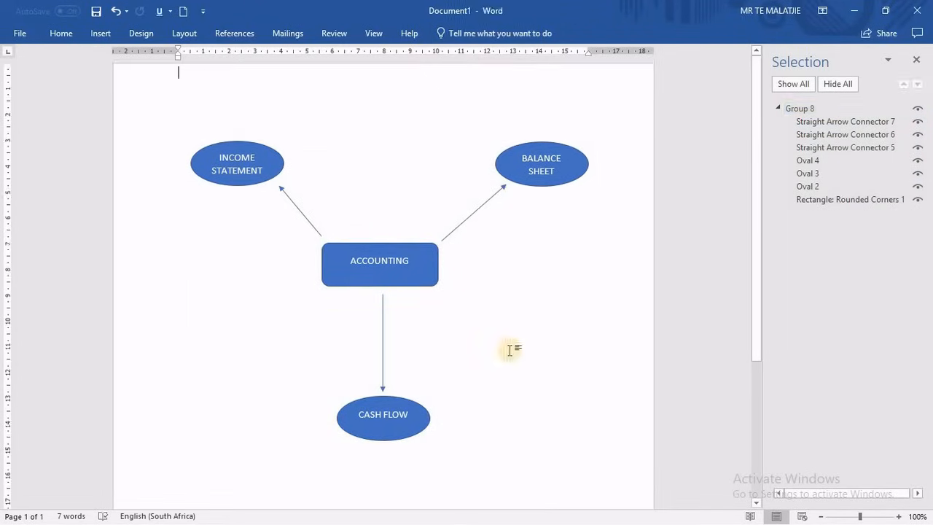
pyautogui.moveTo(411, 432)
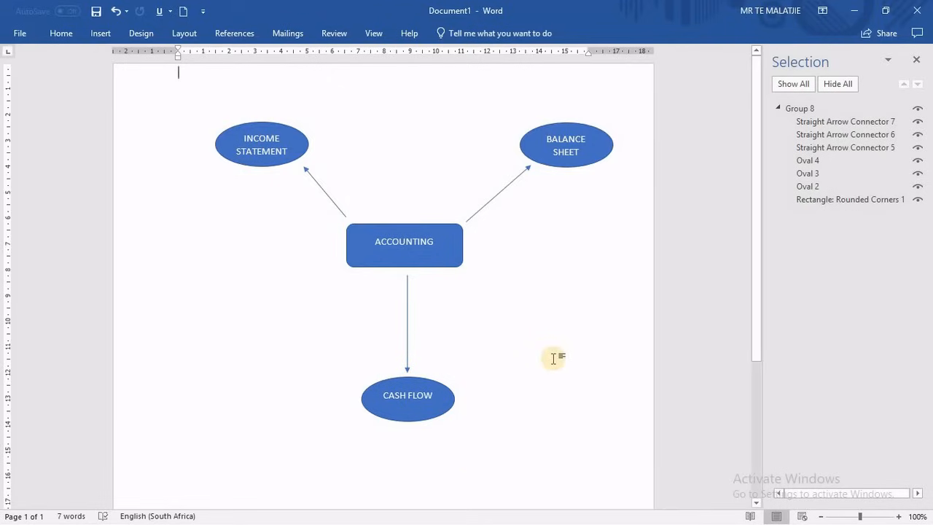
# Select the CASH FLOW oval within the group and reveal the Ungroup option.
pyautogui.click(408, 400)
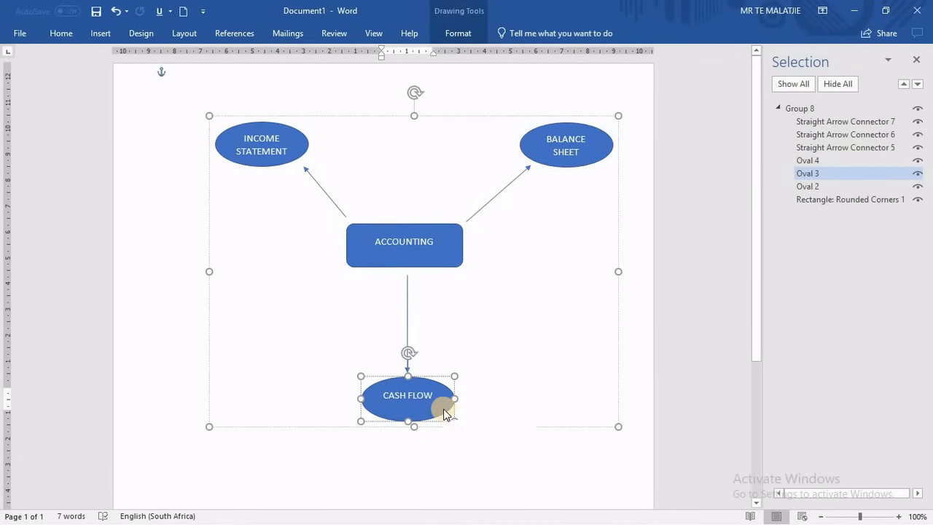
pyautogui.rightClick(443, 414)
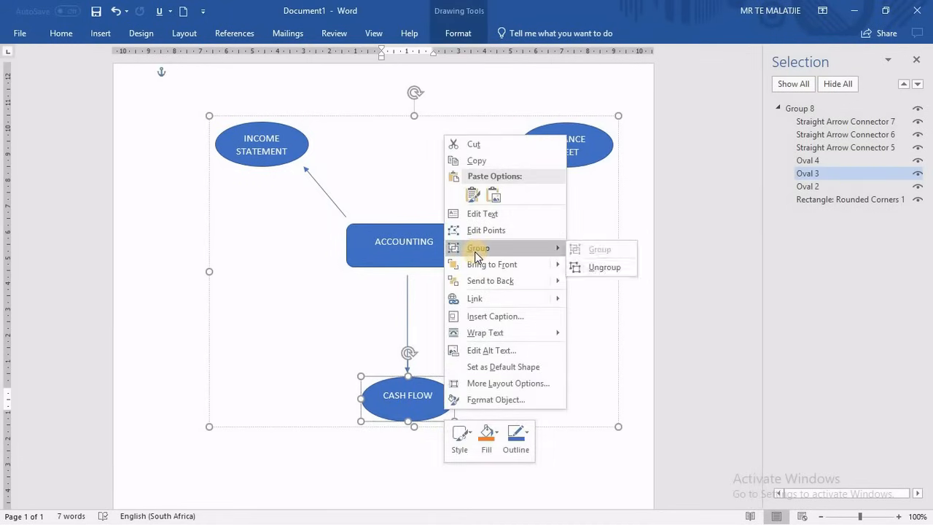